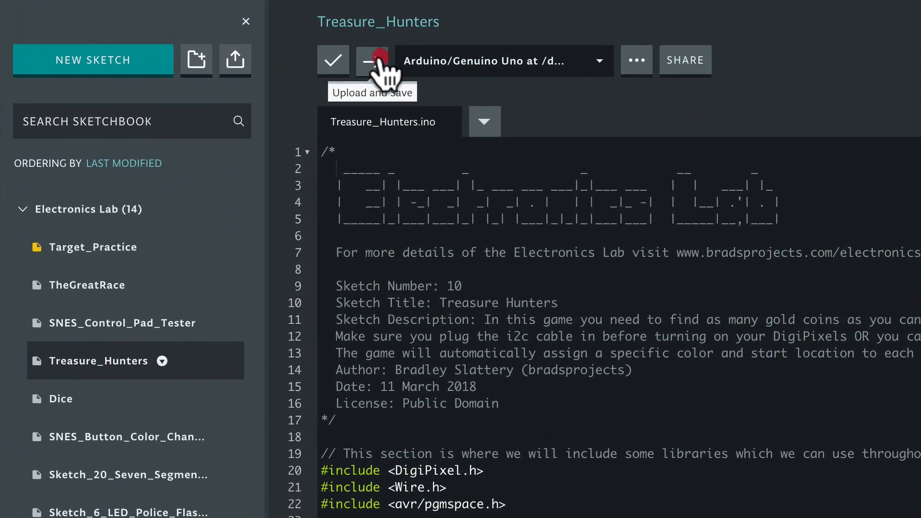
# Upload and save the Treasure_Hunters sketch to the Arduino/Genuino Uno board.
pyautogui.click(370, 60)
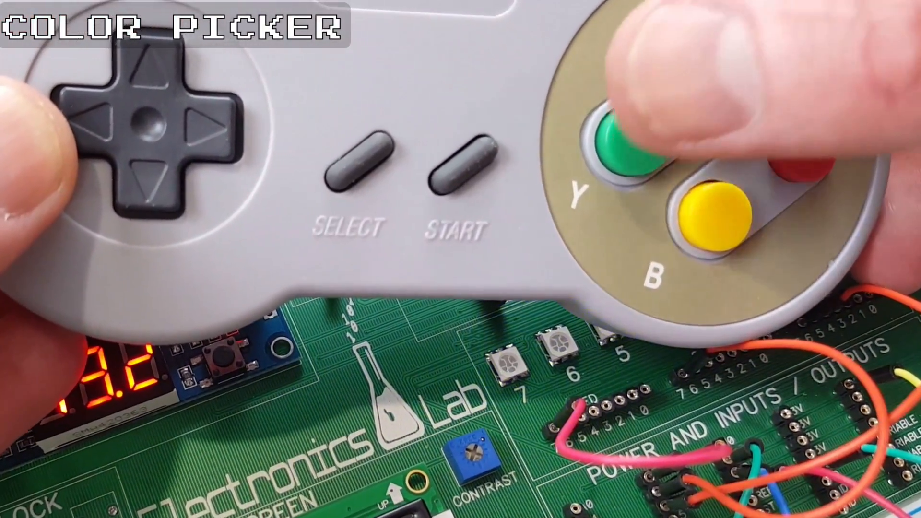